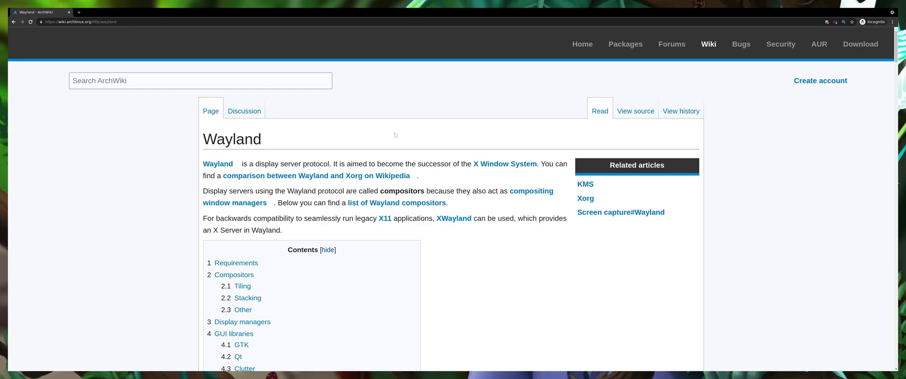
# - Read the KMS article's compositor notes, highlighting compositors, dwl, dwm and GNOME
pyautogui.doubleClick(401, 191)
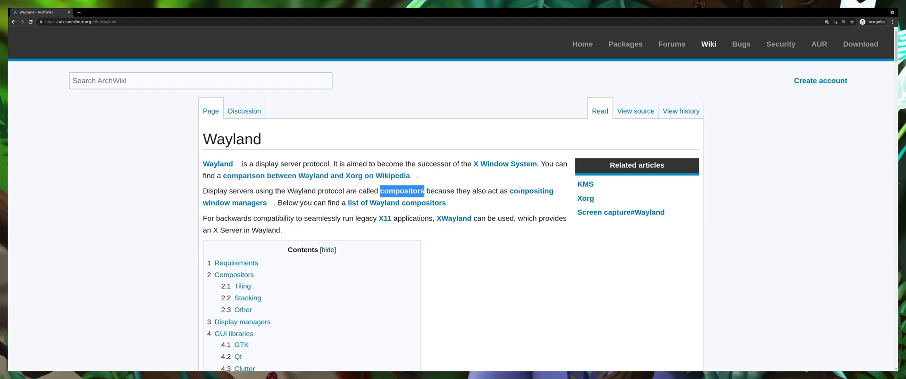
pyautogui.scroll(-3)
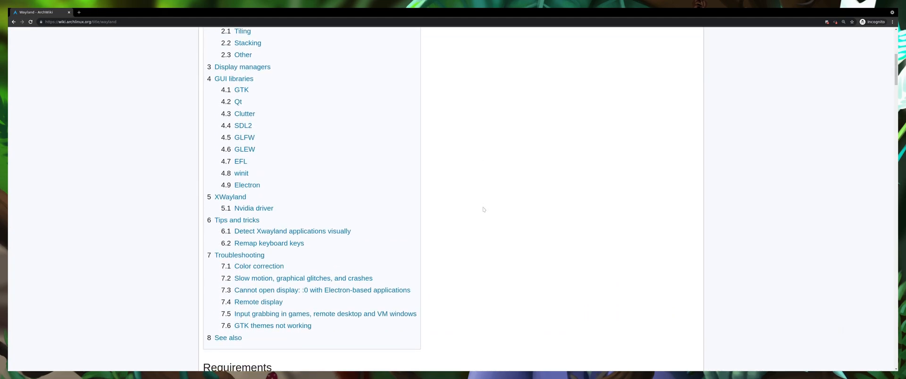
pyautogui.scroll(-3)
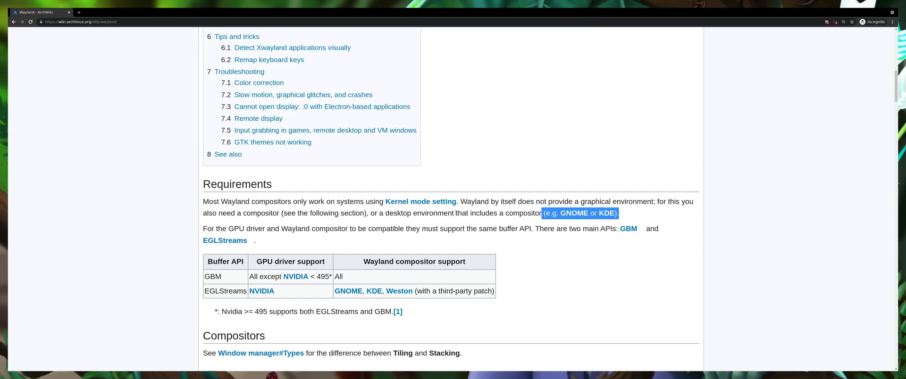
pyautogui.scroll(-3)
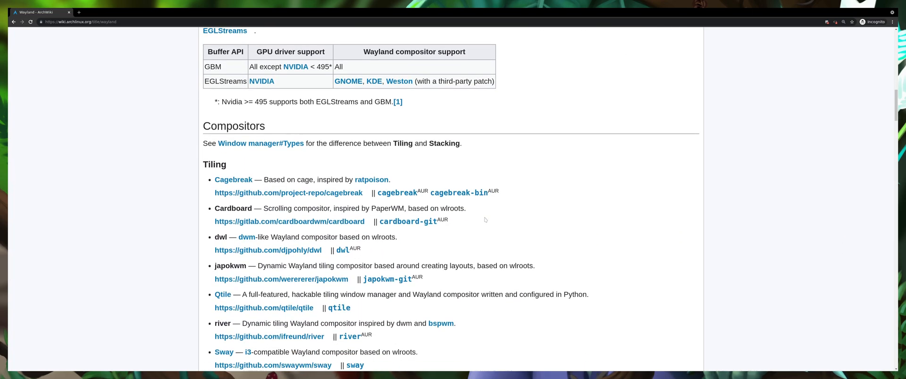
pyautogui.scroll(-3)
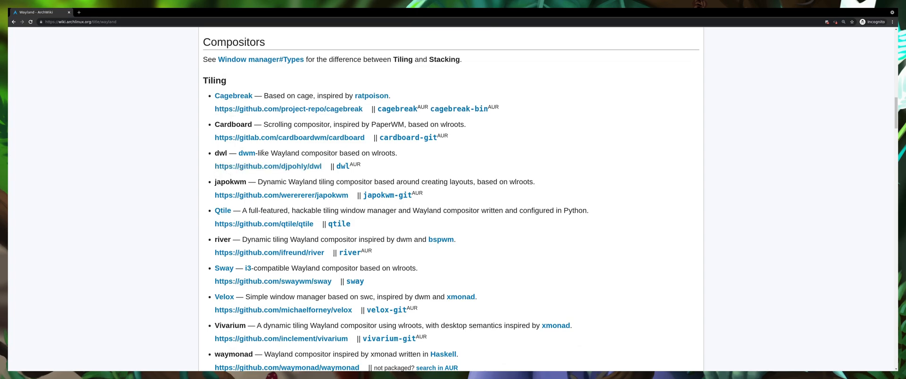
pyautogui.doubleClick(247, 154)
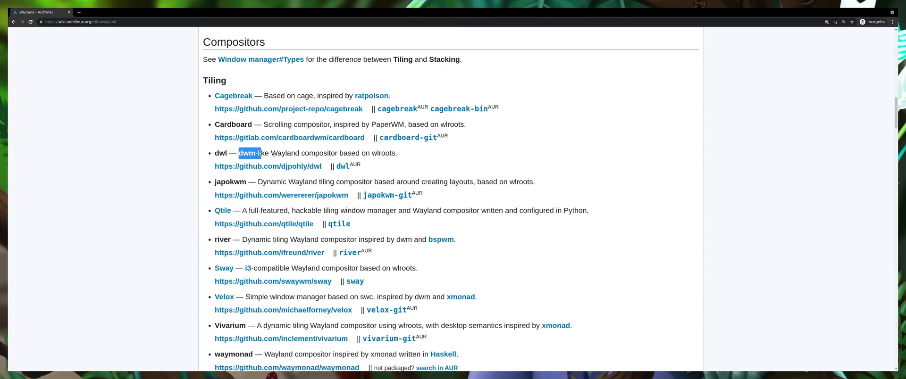
pyautogui.doubleClick(220, 153)
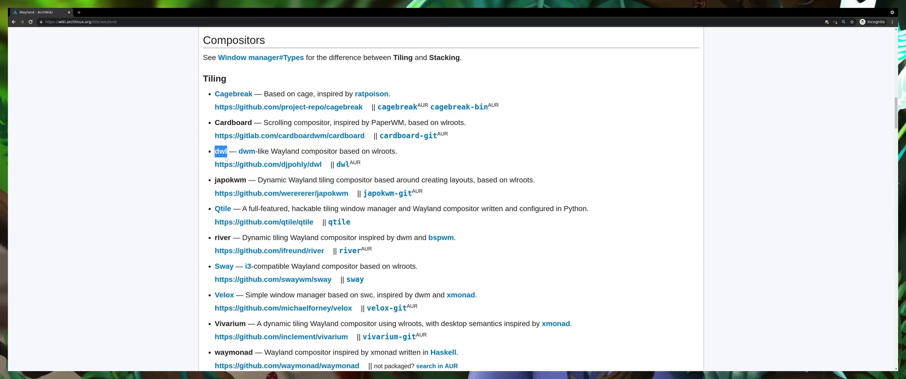
pyautogui.scroll(-3)
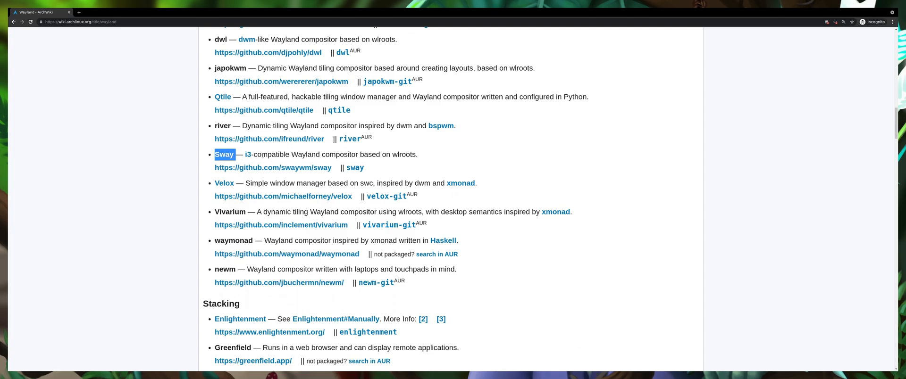
pyautogui.scroll(3)
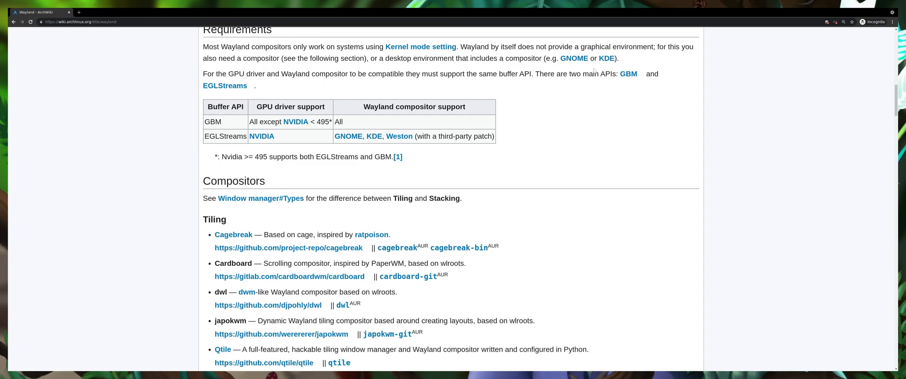
pyautogui.doubleClick(573, 59)
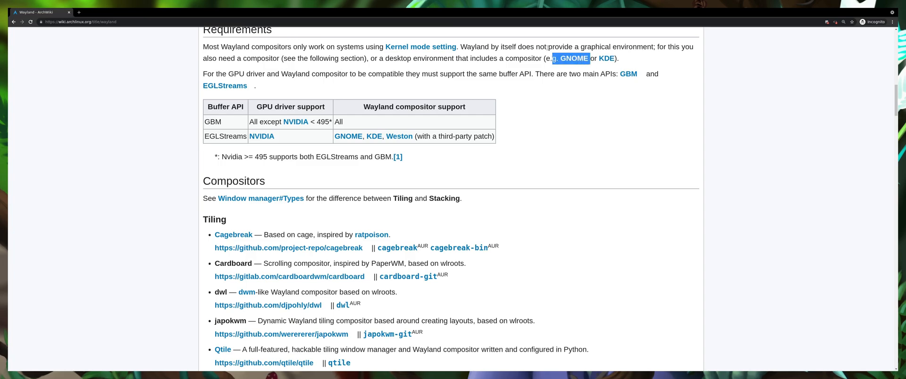
pyautogui.scroll(3)
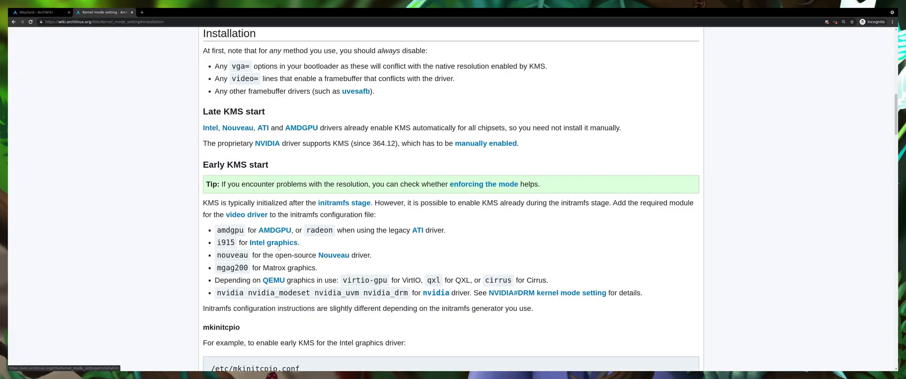
# - Read the Installation note on what to always disable, through to the Late KMS start heading
pyautogui.doubleClick(235, 51)
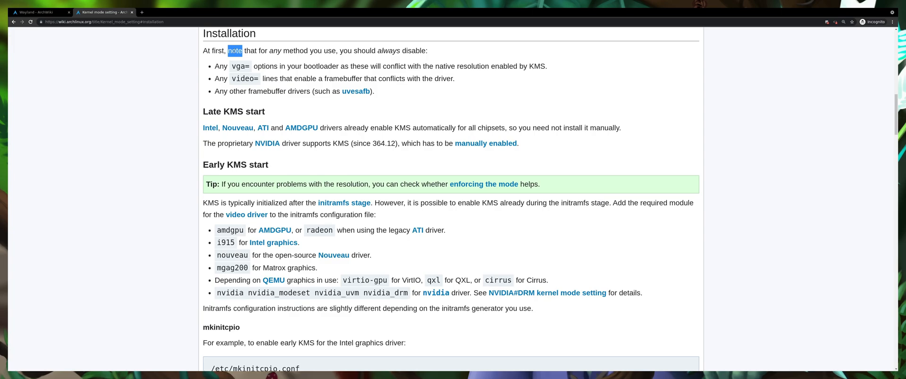
pyautogui.moveTo(227, 51); pyautogui.dragTo(337, 51)
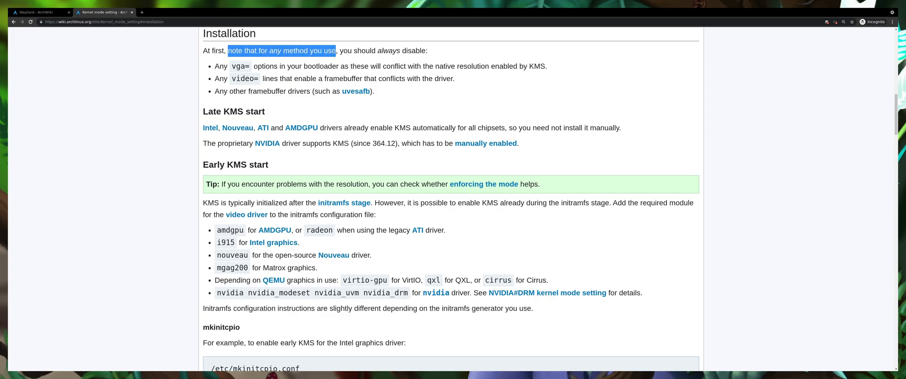
pyautogui.moveTo(337, 50); pyautogui.dragTo(427, 51)
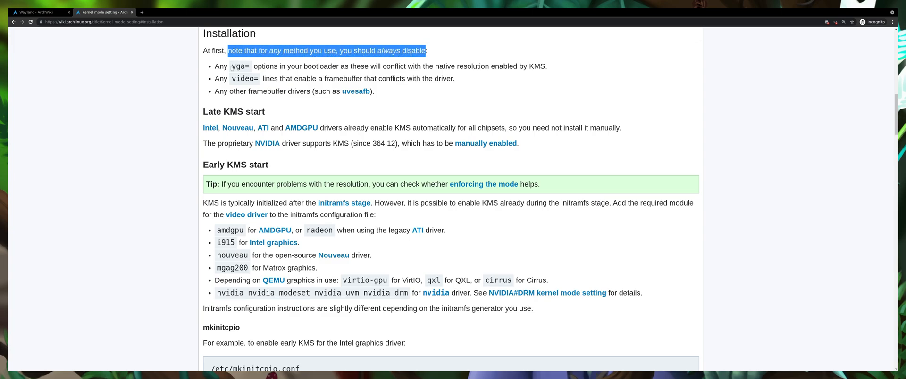
pyautogui.doubleClick(243, 78)
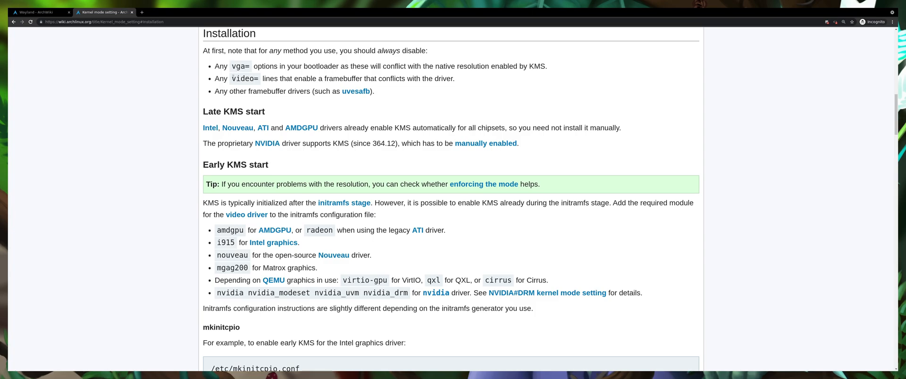
pyautogui.doubleClick(299, 91)
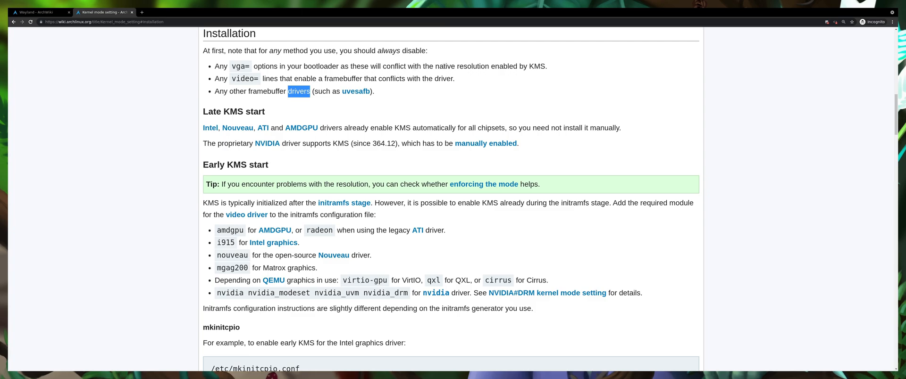
pyautogui.doubleClick(461, 66)
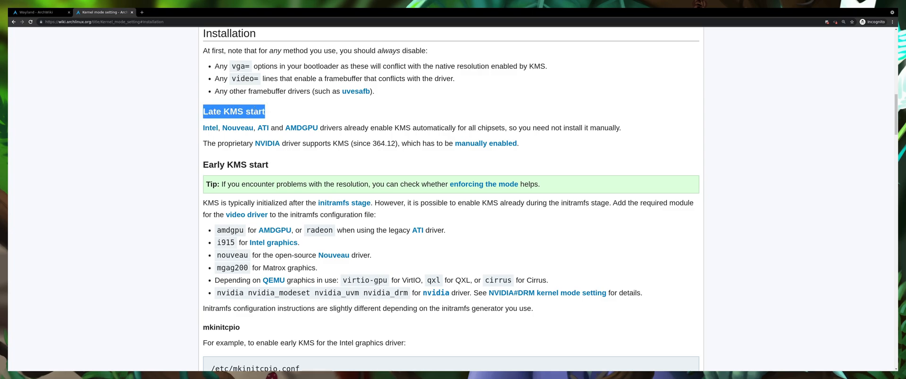
pyautogui.moveTo(297, 114)
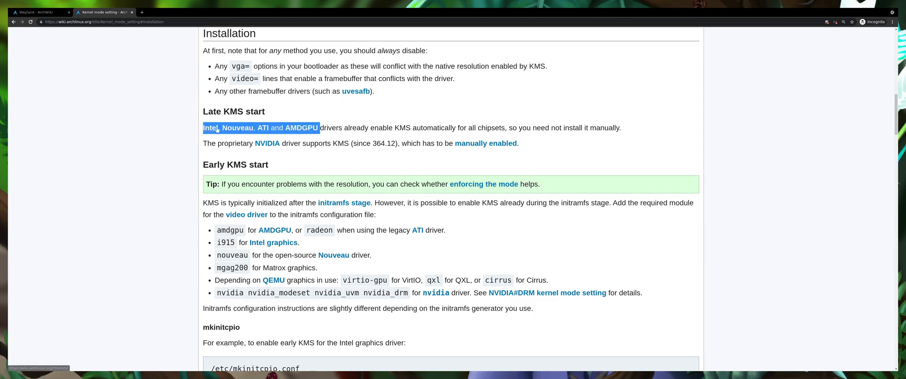
pyautogui.moveTo(237, 153)
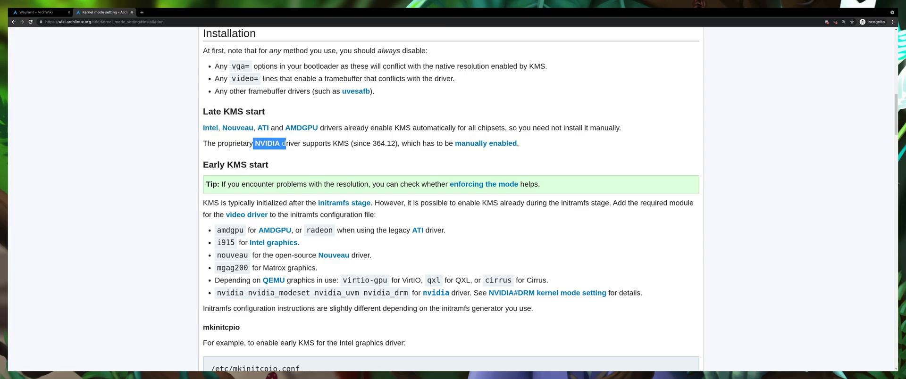
pyautogui.moveTo(485, 143)
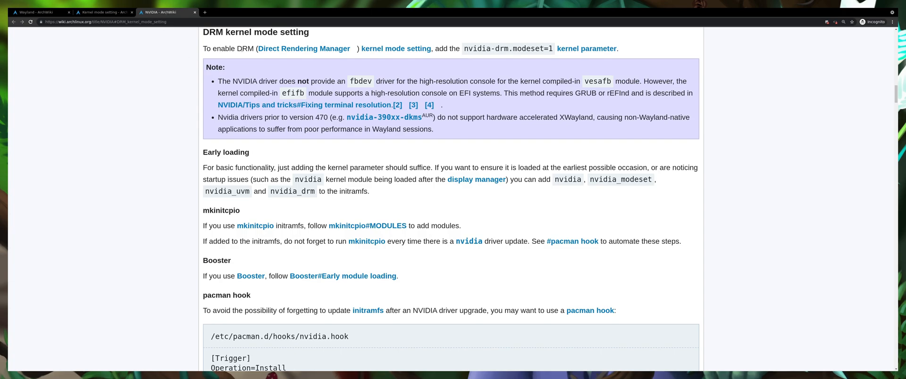
pyautogui.moveTo(587, 49)
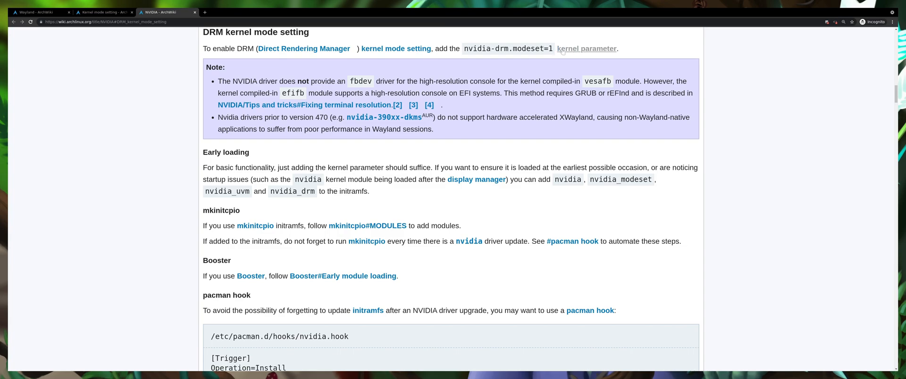
pyautogui.moveTo(586, 48)
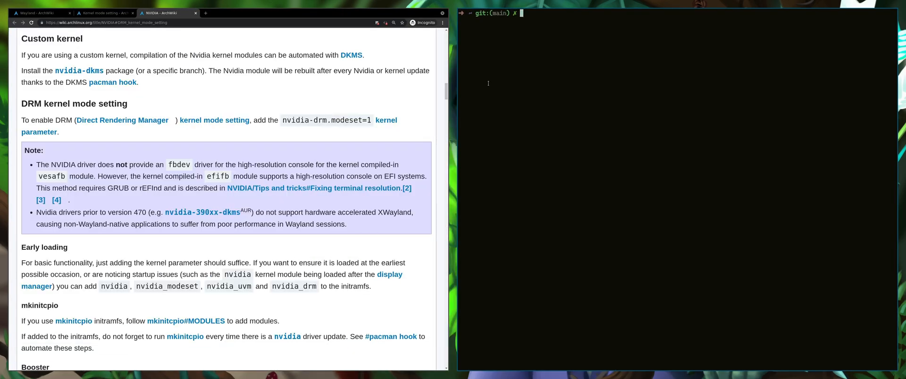
# - Open /etc/default/grub via sudoedit, paste nvidia-drm.modeset=1 into the kernel line, and save
pyautogui.write('sudoedit /etc/default/grub')
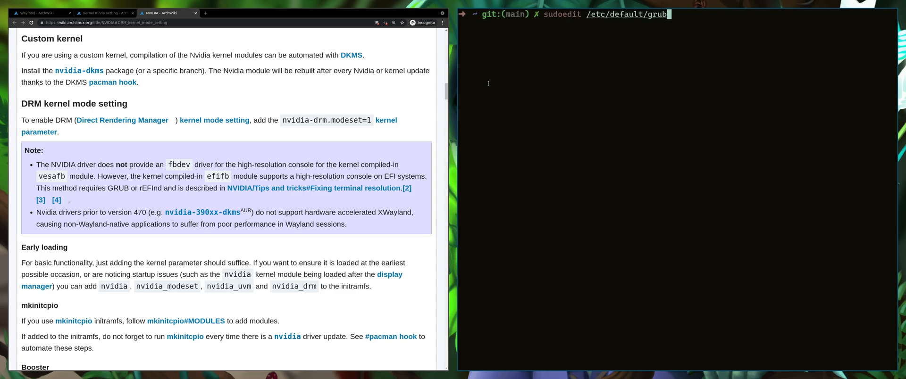
pyautogui.press('Return')
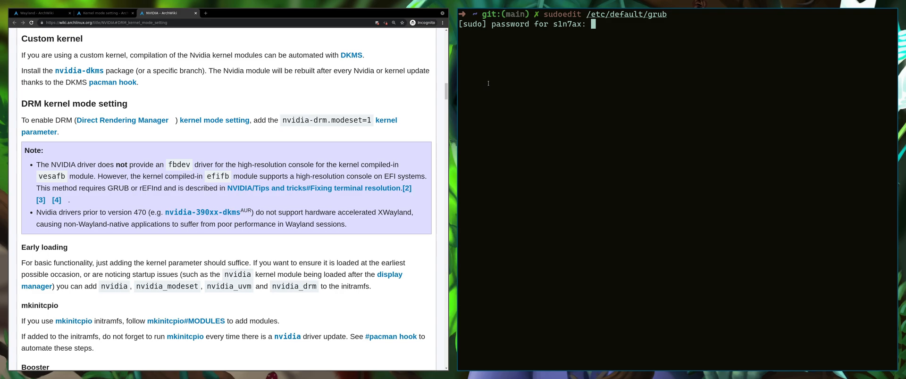
pyautogui.press('Return')
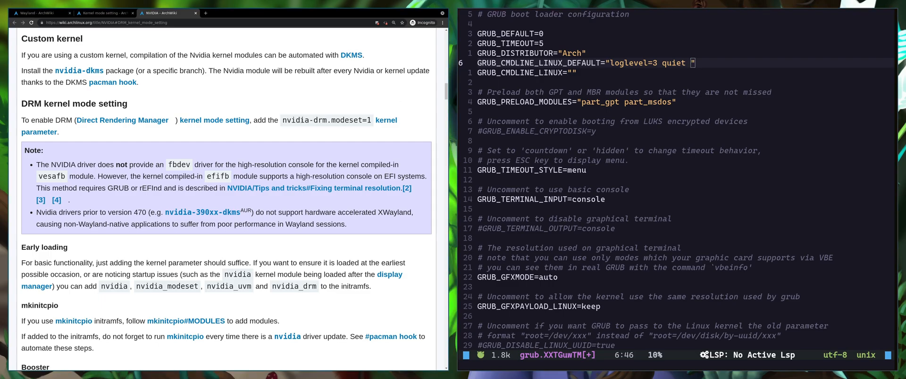
pyautogui.rightClick(322, 120)
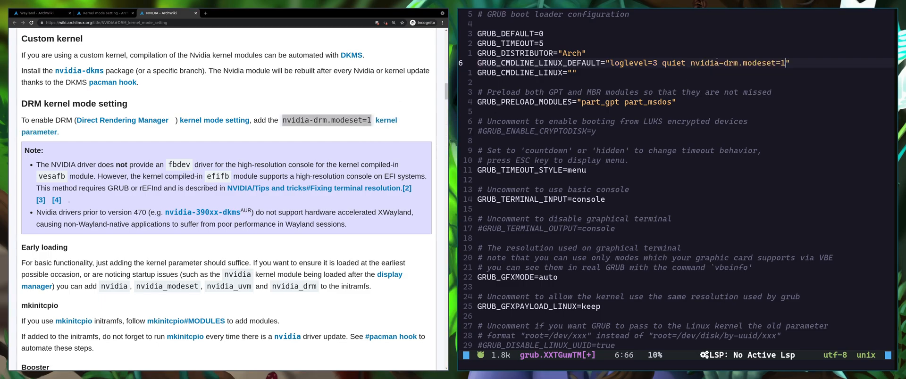
pyautogui.write(':wq')
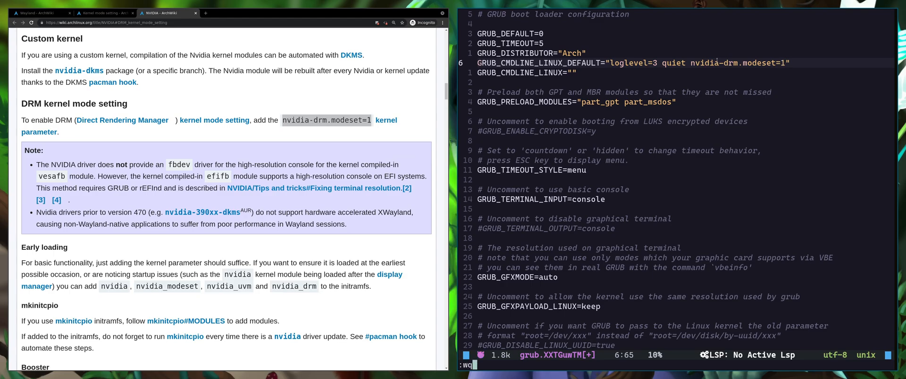
pyautogui.press('Return')
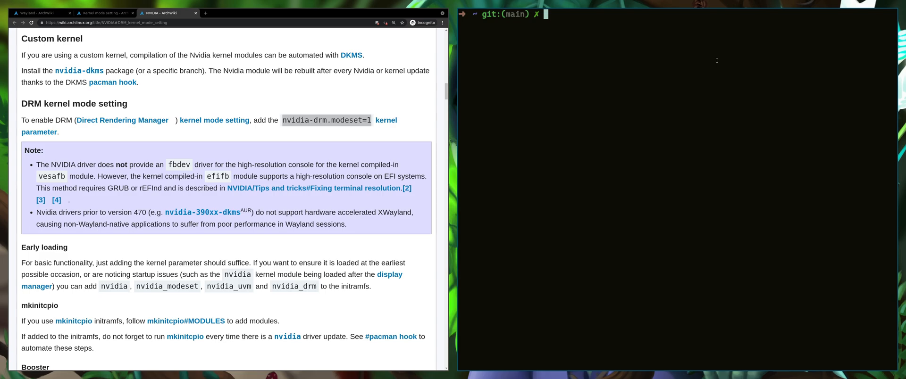
# - Run sudo grub-mkconfig -o /boot/grub/grub.cfg to rebuild the boot configuration
pyautogui.write('sudo grub')
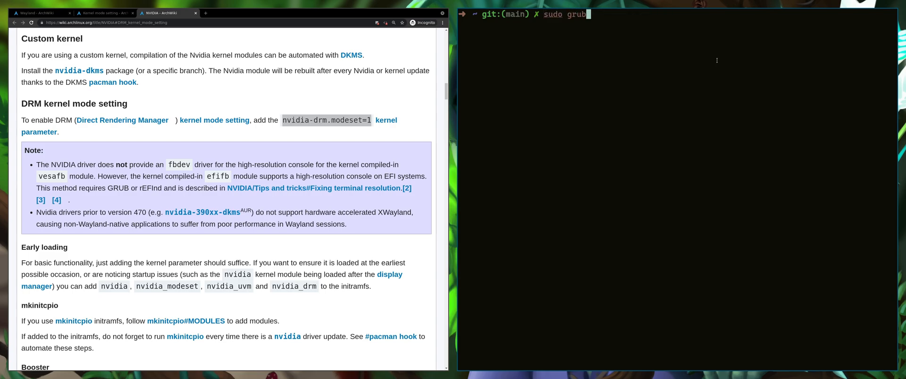
pyautogui.write('-mkconfig')
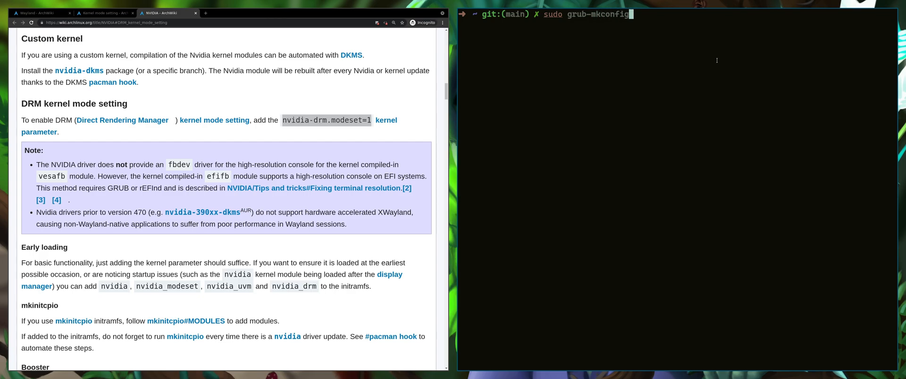
pyautogui.write('-o')
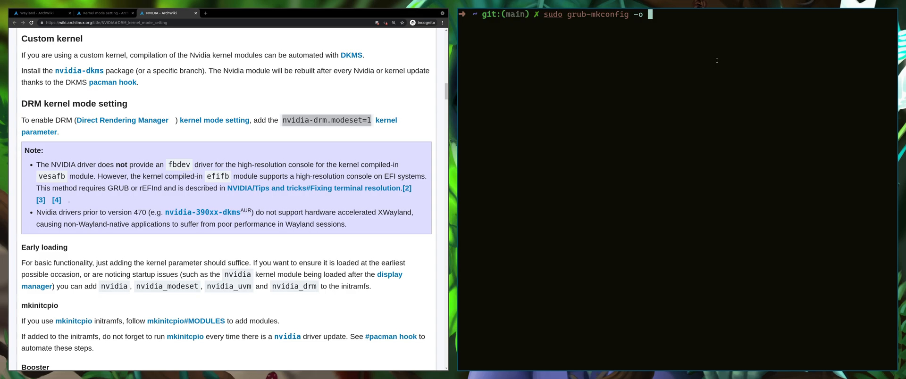
pyautogui.write('/boot/')
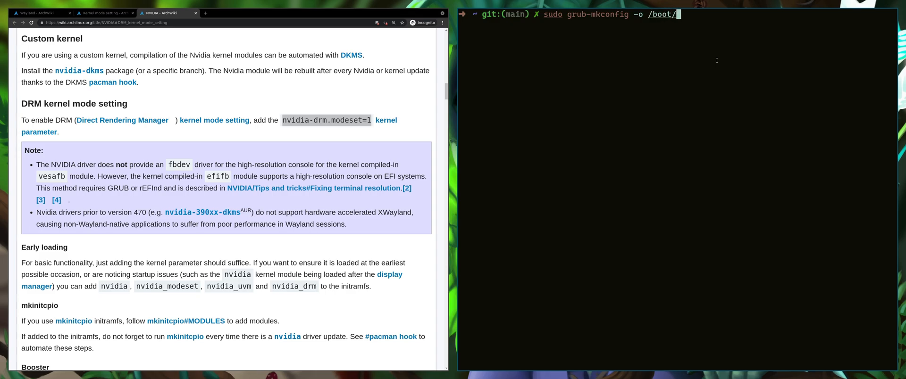
pyautogui.write('grub/grub.cfg')
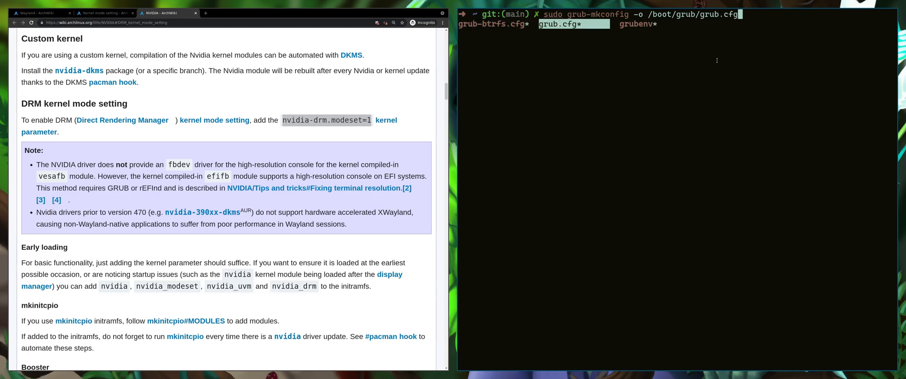
pyautogui.press('Return')
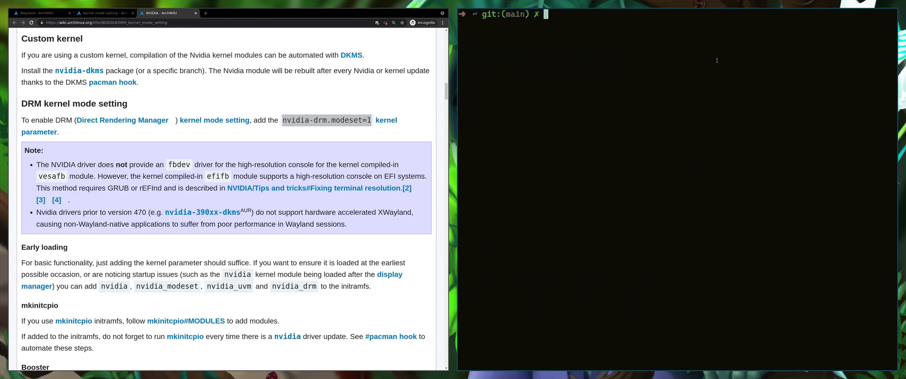
pyautogui.scroll(-3)
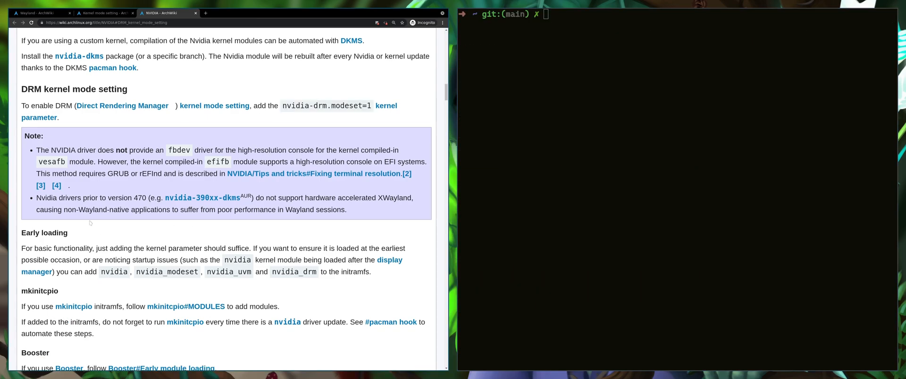
pyautogui.doubleClick(43, 233)
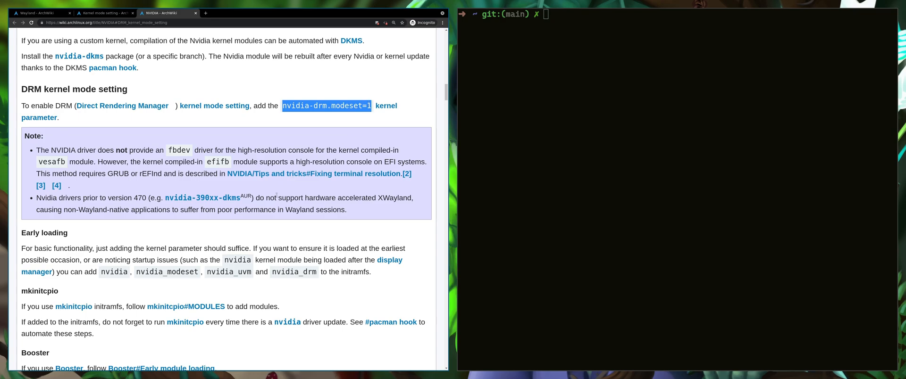
pyautogui.moveTo(114, 282)
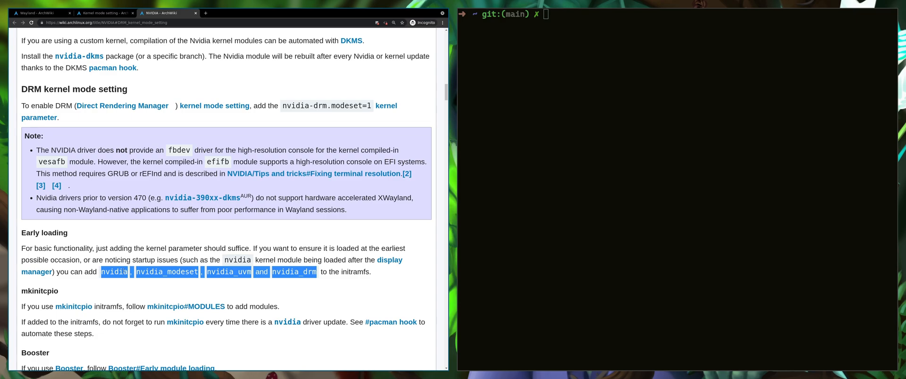
pyautogui.scroll(-3)
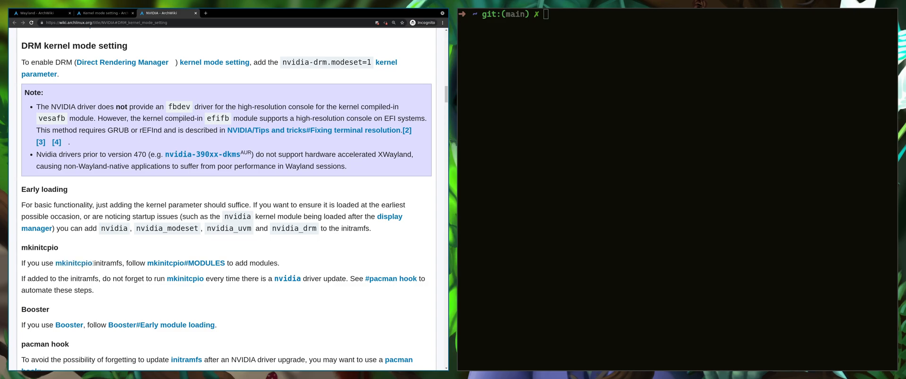
pyautogui.doubleClick(74, 264)
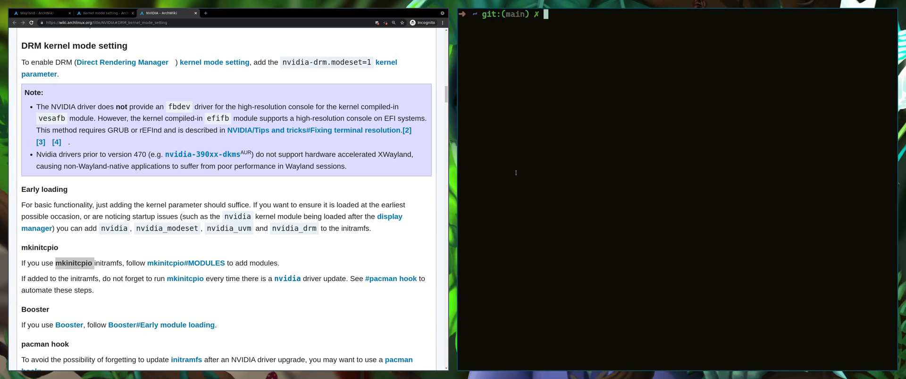
pyautogui.doubleClick(75, 263)
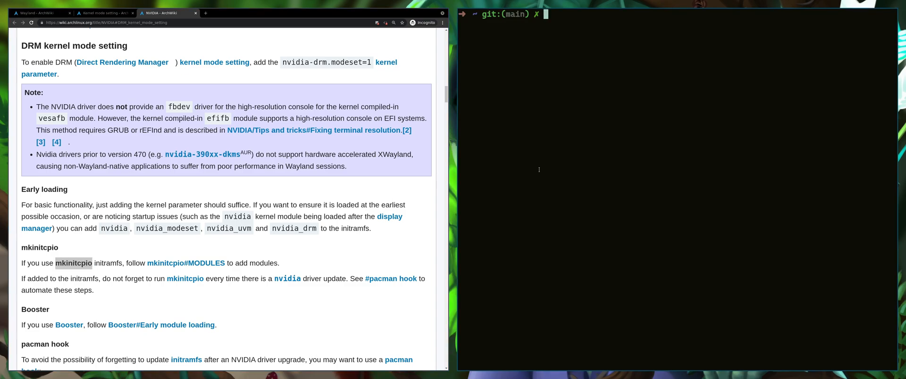
# - Open /etc/mkinitcpio.conf via sudoedit and add nvidia, nvidia_modeset, nvidia_uvm, nvidia_drm to MODULES
pyautogui.write('sudoedit /etc/mkinitcpio.conf')
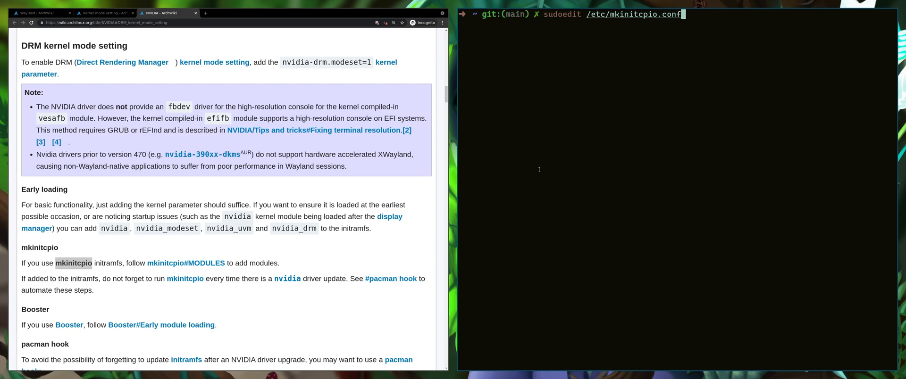
pyautogui.press('Return')
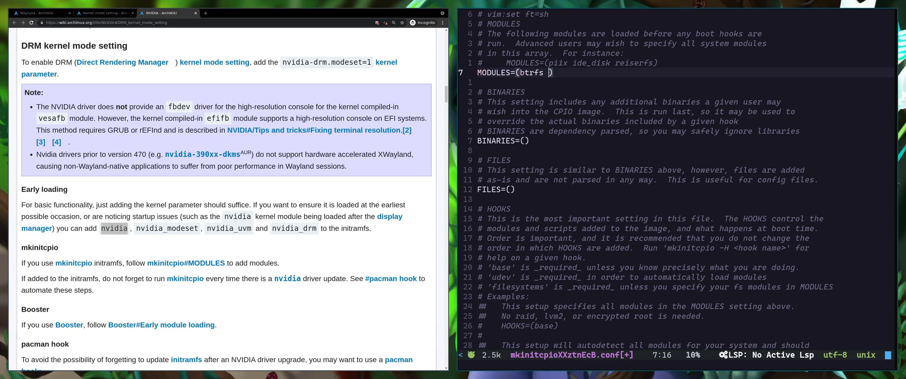
pyautogui.write('nvidia')
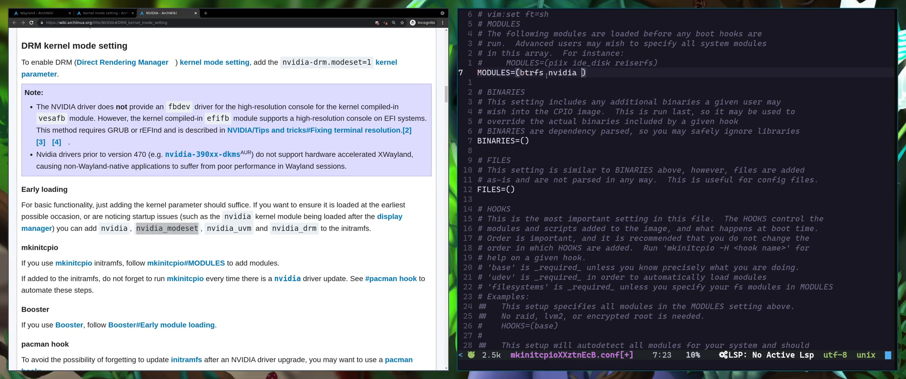
pyautogui.write('nvidia_modeset')
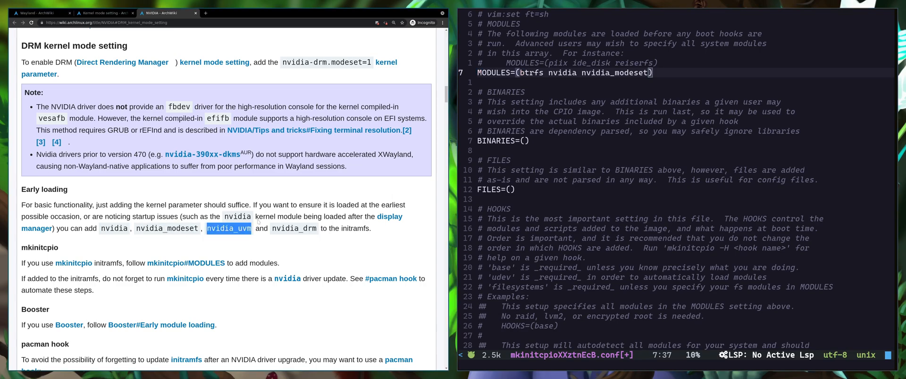
pyautogui.write('nvidia_uvm')
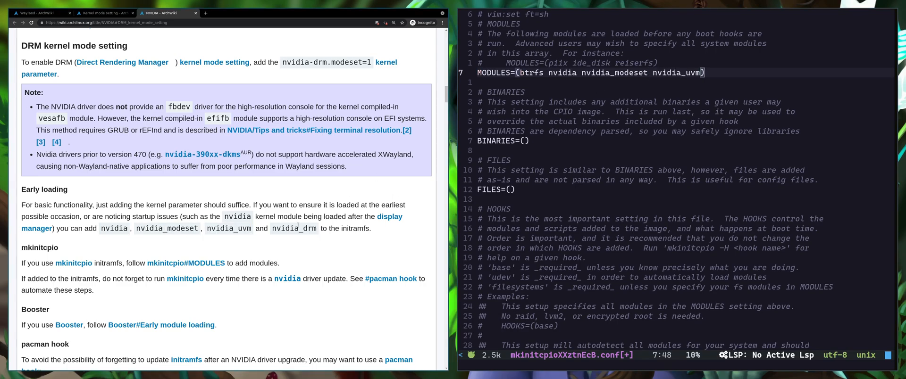
pyautogui.write('nvidia_drm')
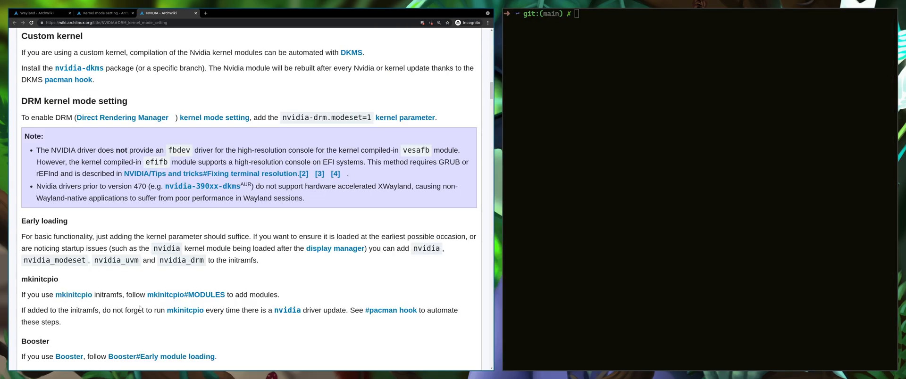
pyautogui.doubleClick(152, 310)
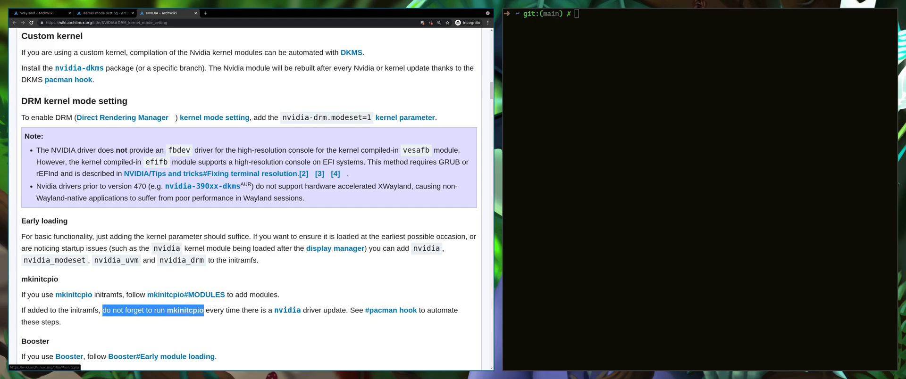
pyautogui.moveTo(203, 310); pyautogui.dragTo(240, 310)
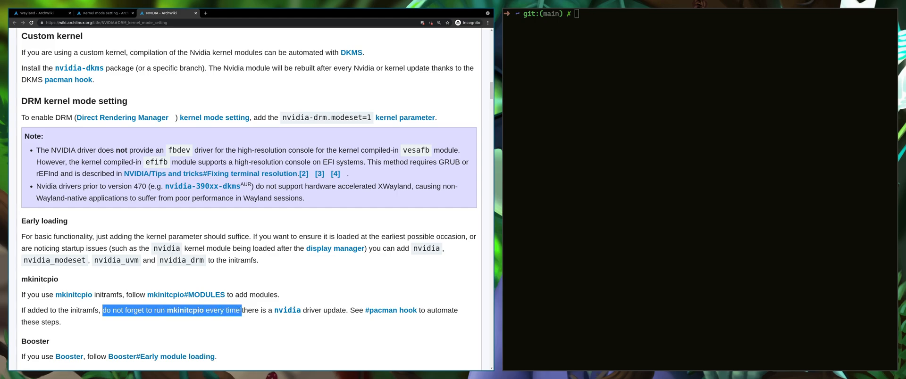
pyautogui.moveTo(239, 310); pyautogui.dragTo(347, 310)
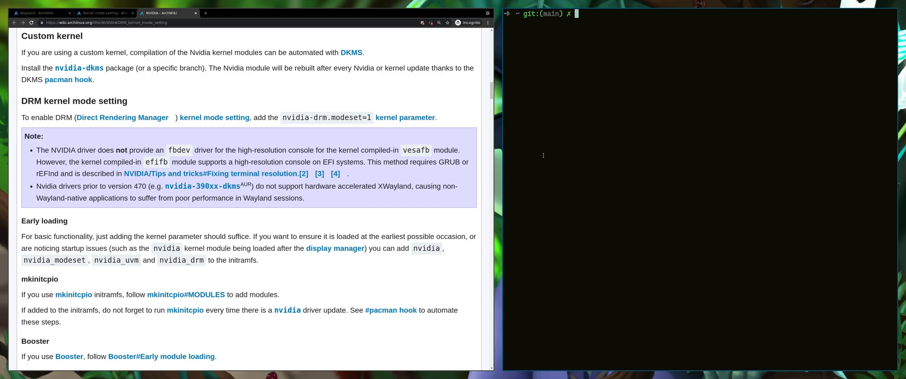
# - Rebuild the default and fallback initramfs images with sudo mkinitcpio -p linux-lts
pyautogui.write('sudo mkinitcpio -p linux')
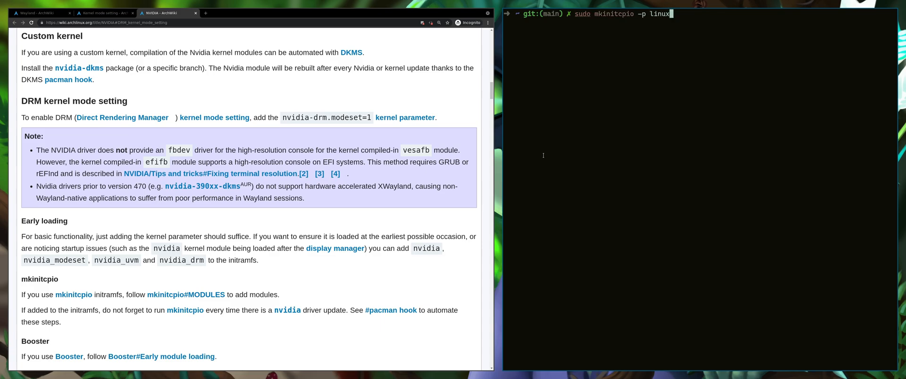
pyautogui.write('-')
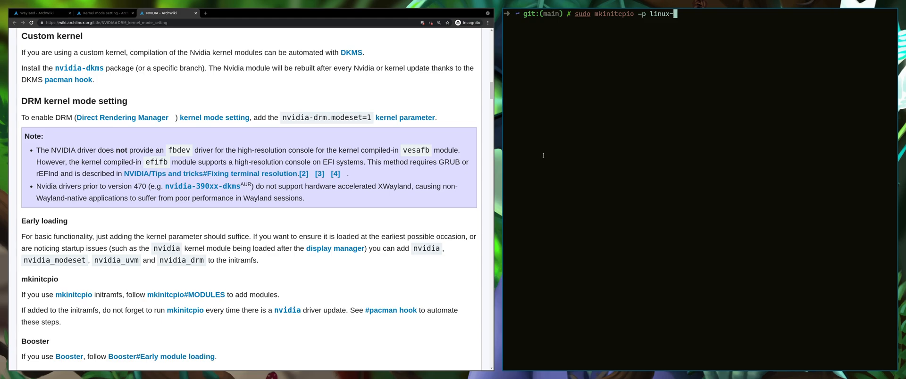
pyautogui.write('lts')
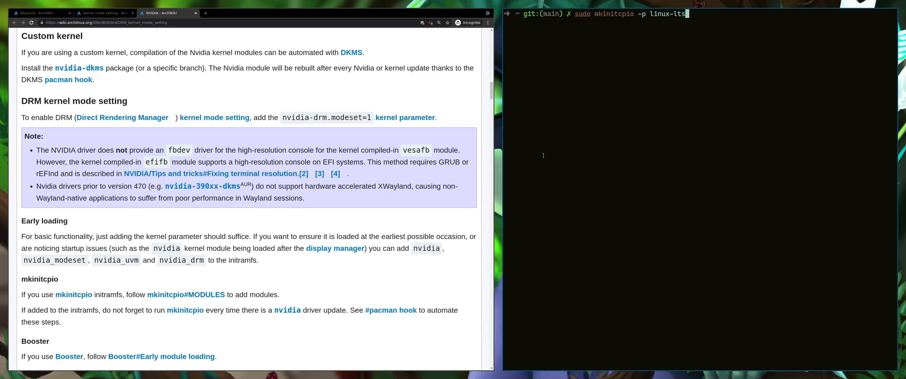
pyautogui.press('Return')
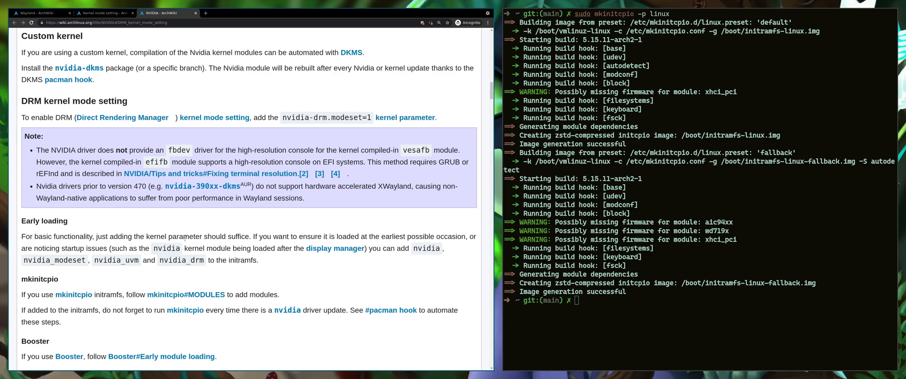
# - After sudoedit fails, create the missing /etc/pacman.d/hooks directory with sudo mkdir
pyautogui.scroll(-3)
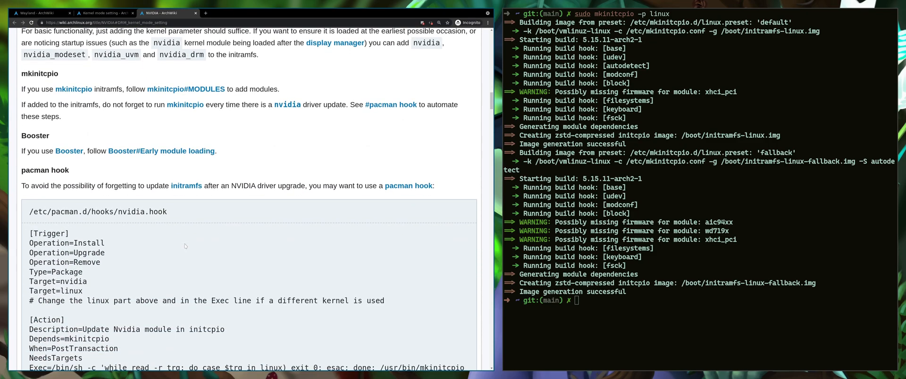
pyautogui.scroll(-3)
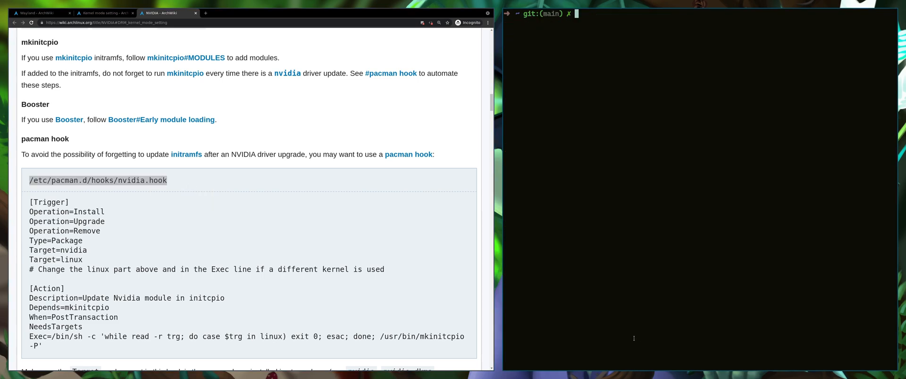
pyautogui.write('sudoedit /etc/environment')
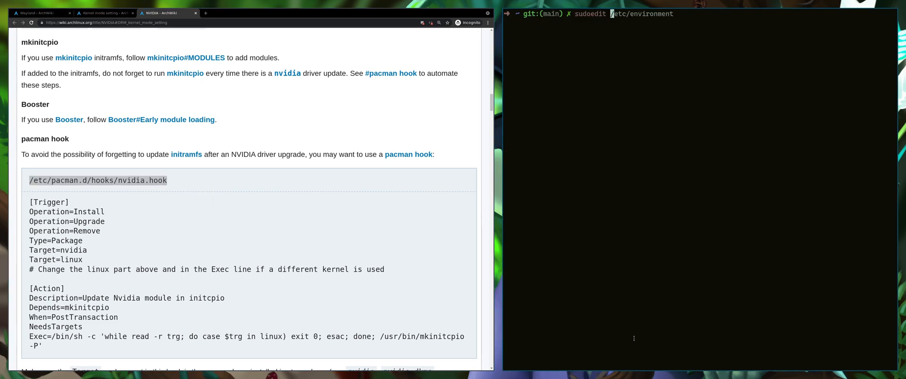
pyautogui.press('Return')
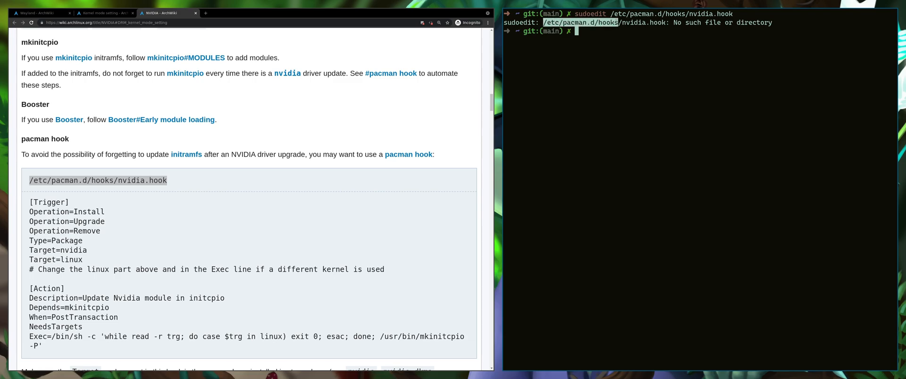
pyautogui.write('/etc/pacman.d/hooks')
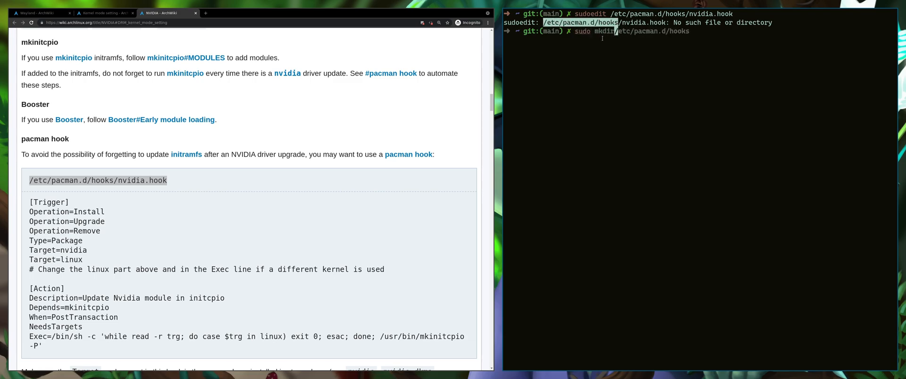
pyautogui.press('Return')
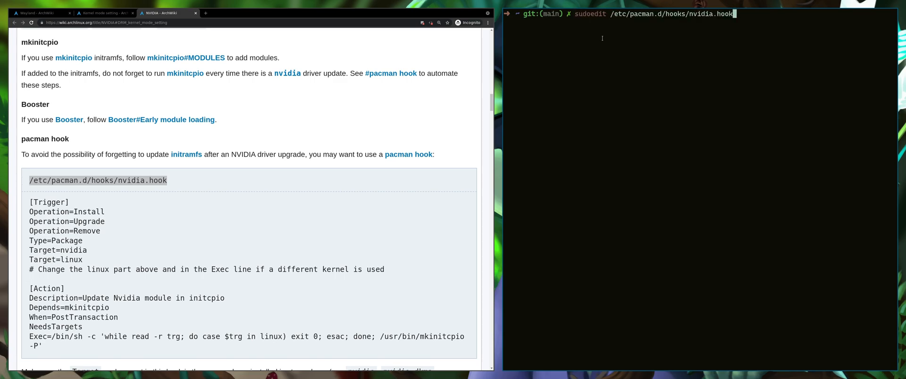
# - Paste the wiki's pacman hook into nvidia.hook and append -lts to its Target lines
pyautogui.press('Return')
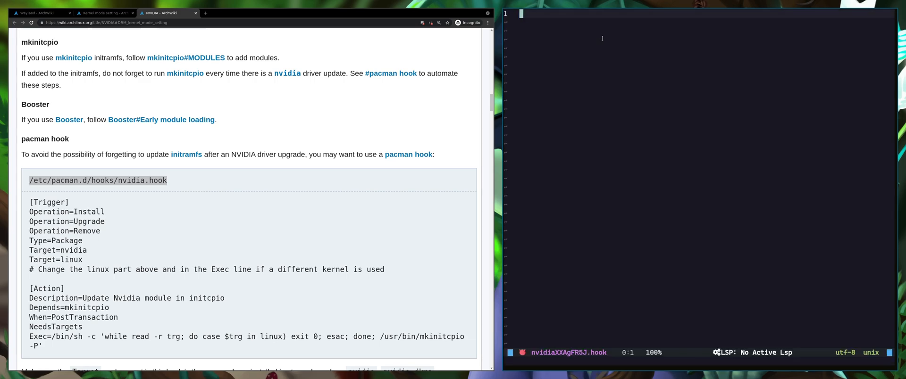
pyautogui.doubleClick(97, 180)
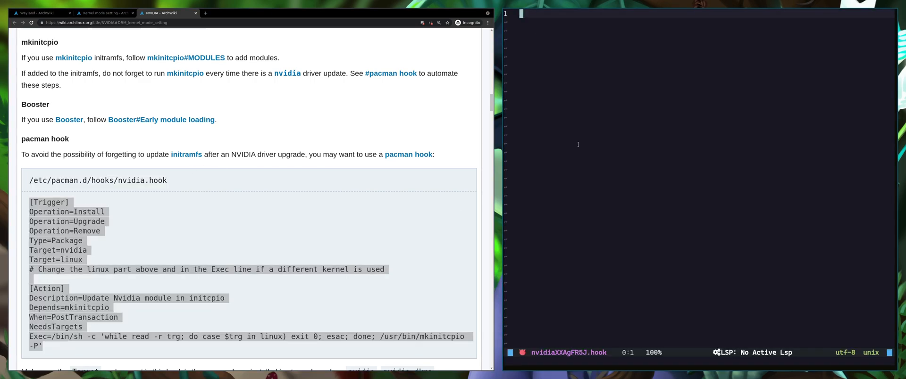
pyautogui.press('ctrl+v')
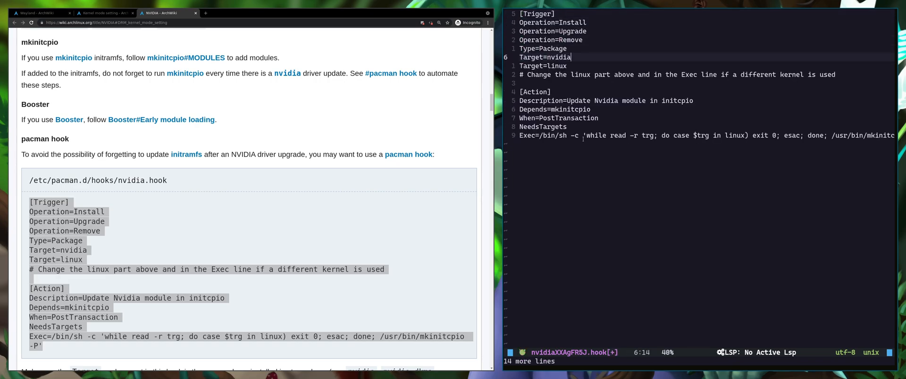
pyautogui.write('-lts')
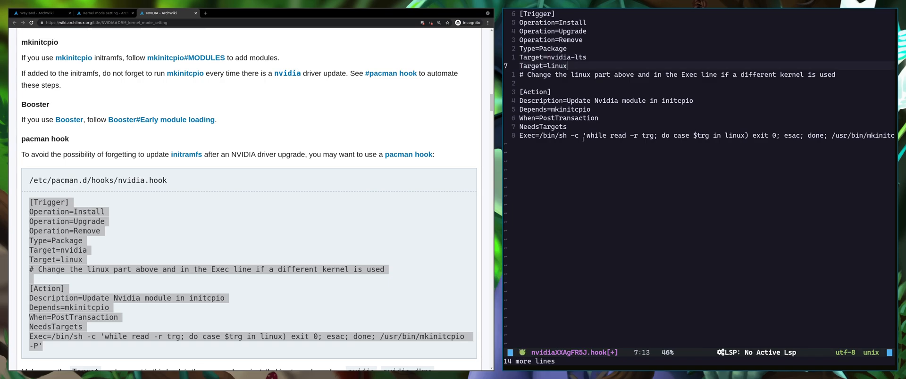
pyautogui.write('-lts')
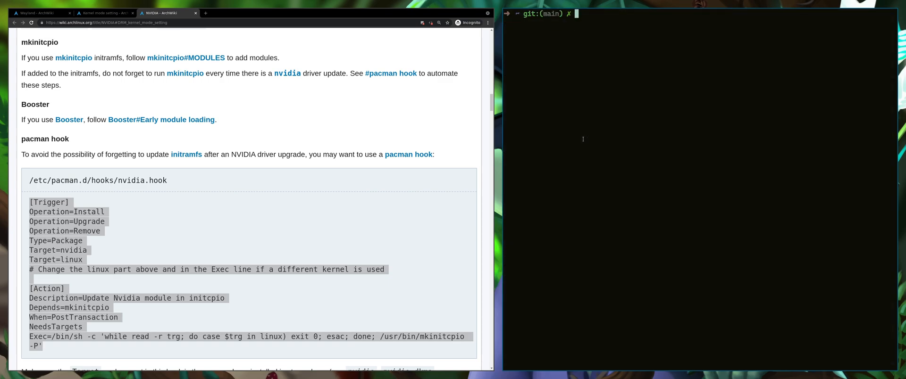
# - Install the GNOME group with sudo pacman -S gnome, confirming with y
pyautogui.scroll(3)
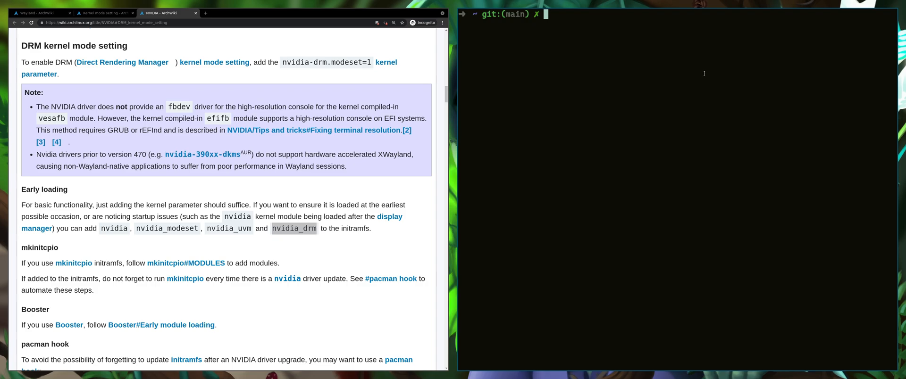
pyautogui.write('sudo pacman -S gnome')
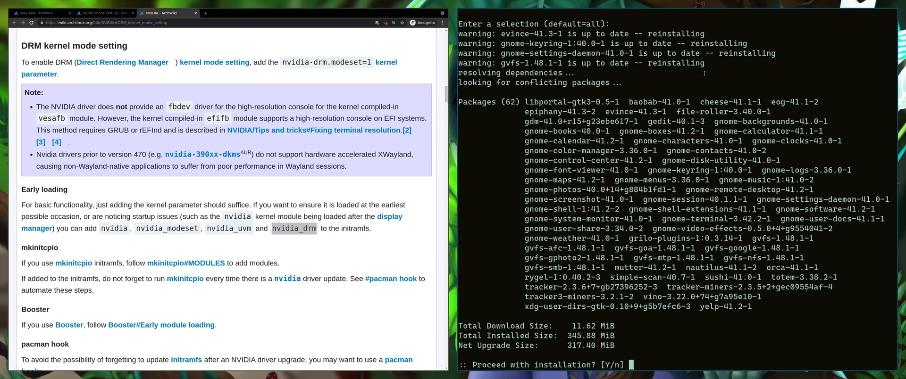
pyautogui.write('y')
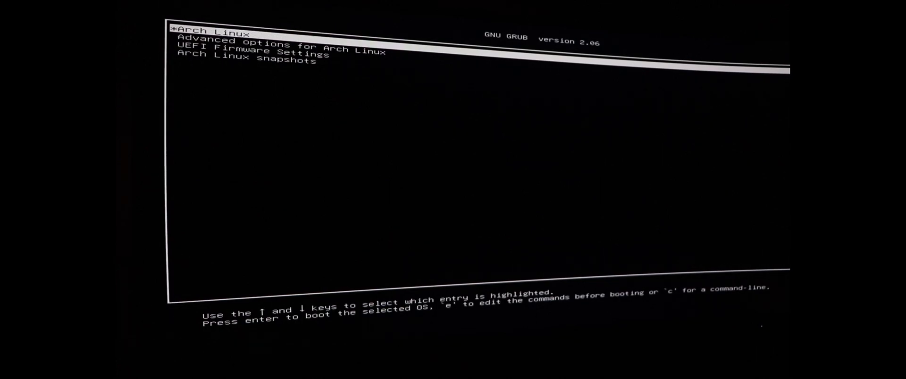
# - Check the Arch Linux entry's linux line for nvidia-drm.modeset=1, then boot it
pyautogui.press('e')
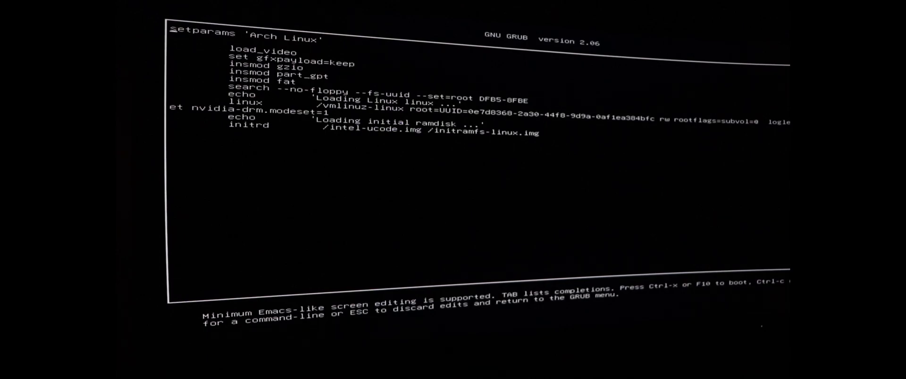
pyautogui.press('Escape')
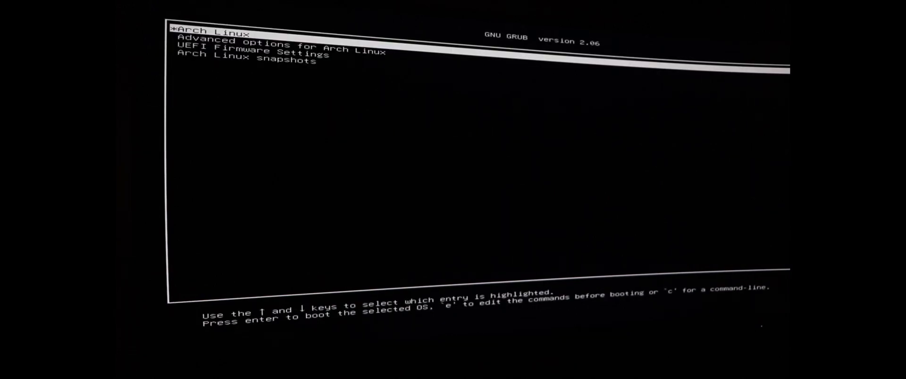
pyautogui.press('Return')
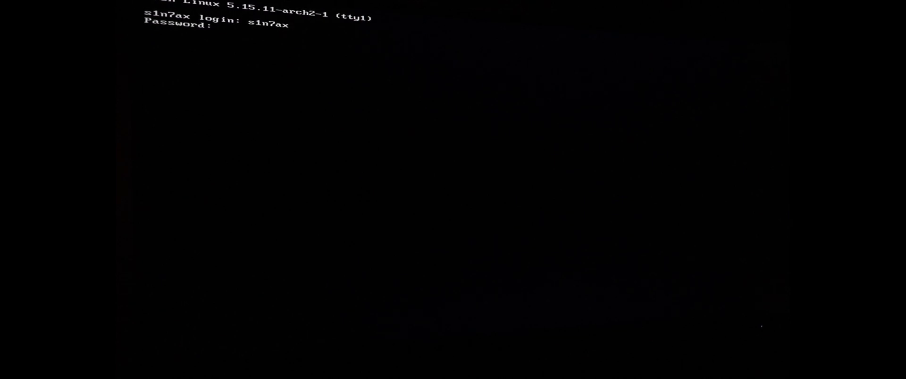
# - Log in at tty1 with the password and launch gnome-shell
pyautogui.press('Return')
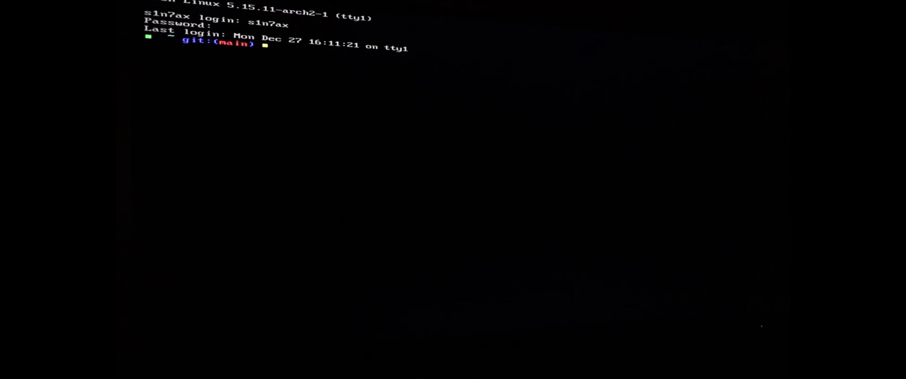
pyautogui.write('gnome-sh')
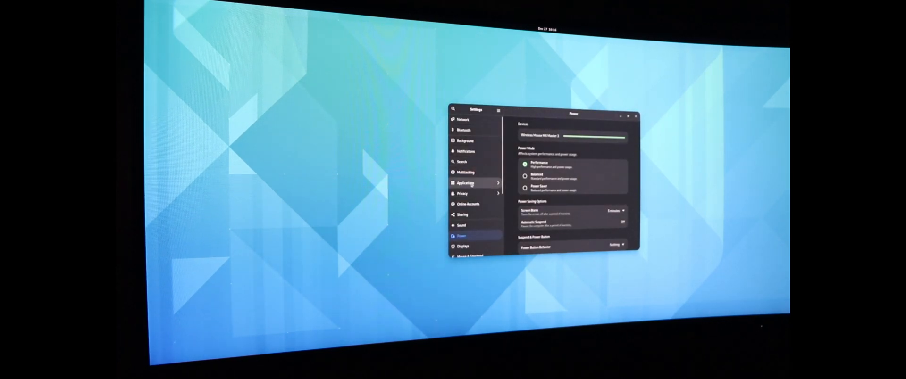
# - Show the About page confirming Arch Linux, GNOME 41.2 on Wayland
pyautogui.scroll(-3)
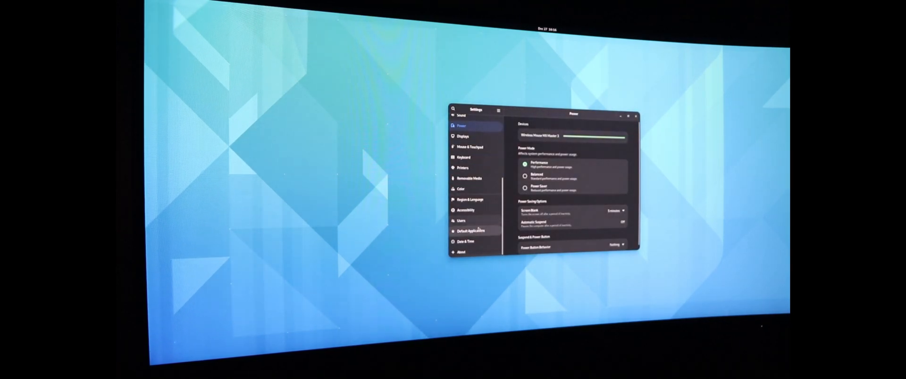
pyautogui.click(460, 244)
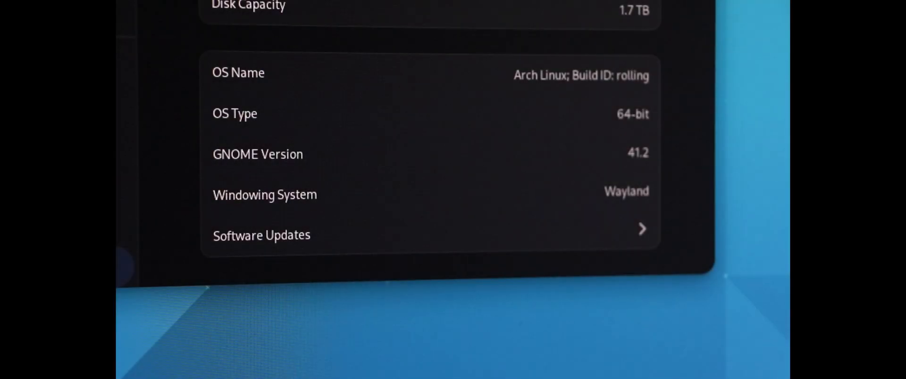
pyautogui.moveTo(630, 182)
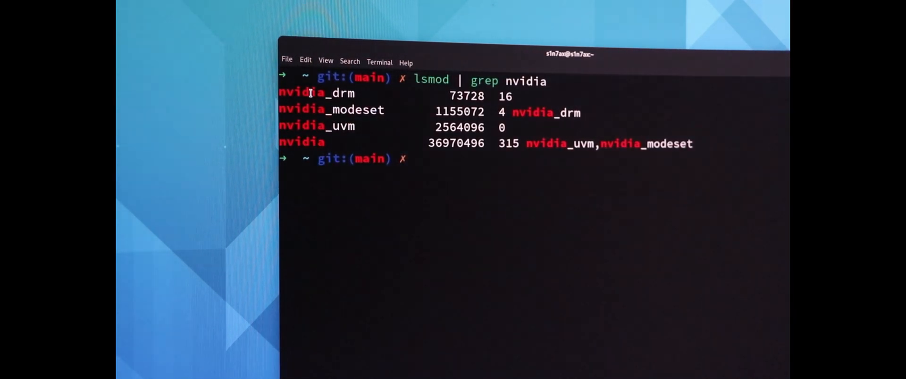
# - Run nvidia-smi to confirm driver 495.46 serving gnome-shell and Xwayland
pyautogui.write('nvidia-')
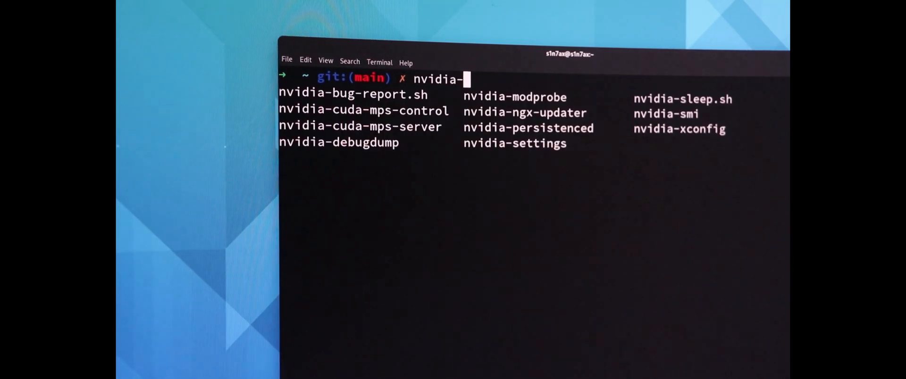
pyautogui.press('Return')
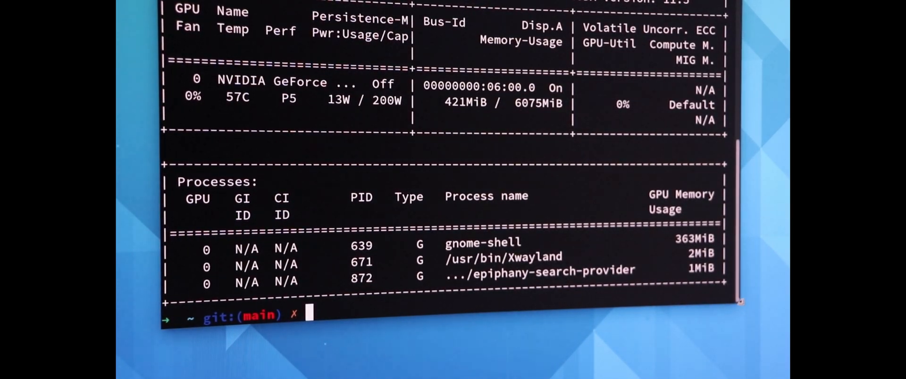
pyautogui.scroll(3)
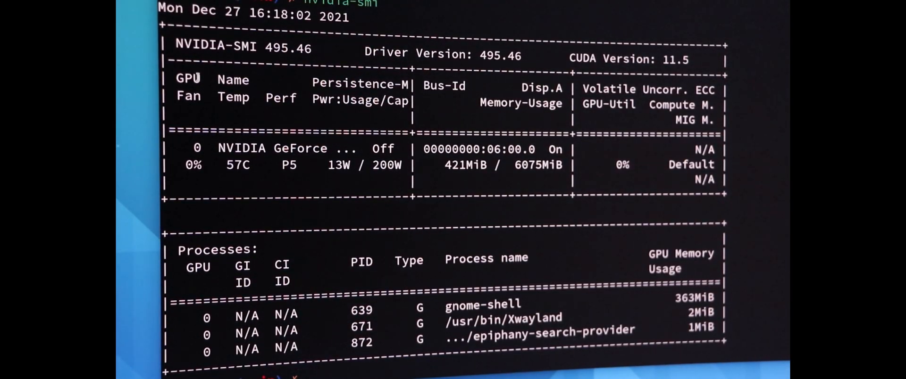